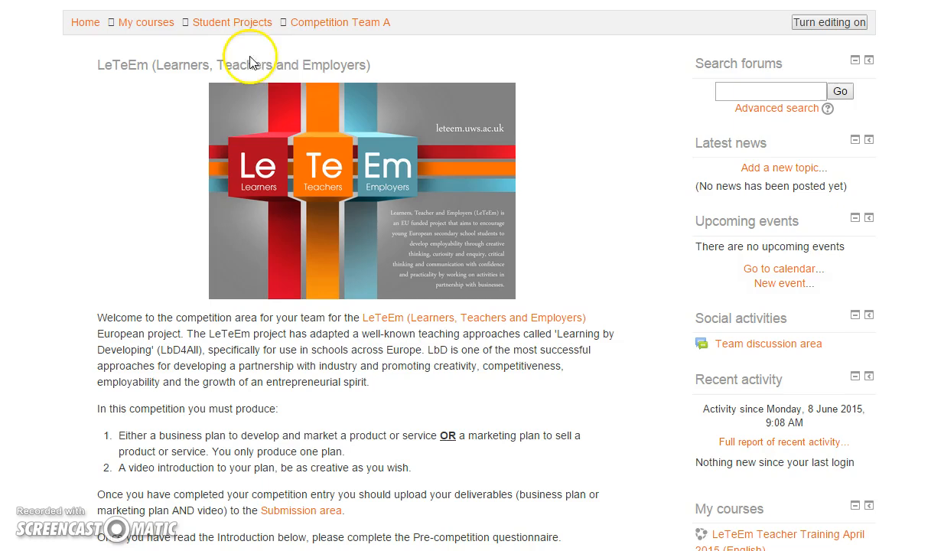
{"action": "mouse_move", "coordinate": [343, 43]}
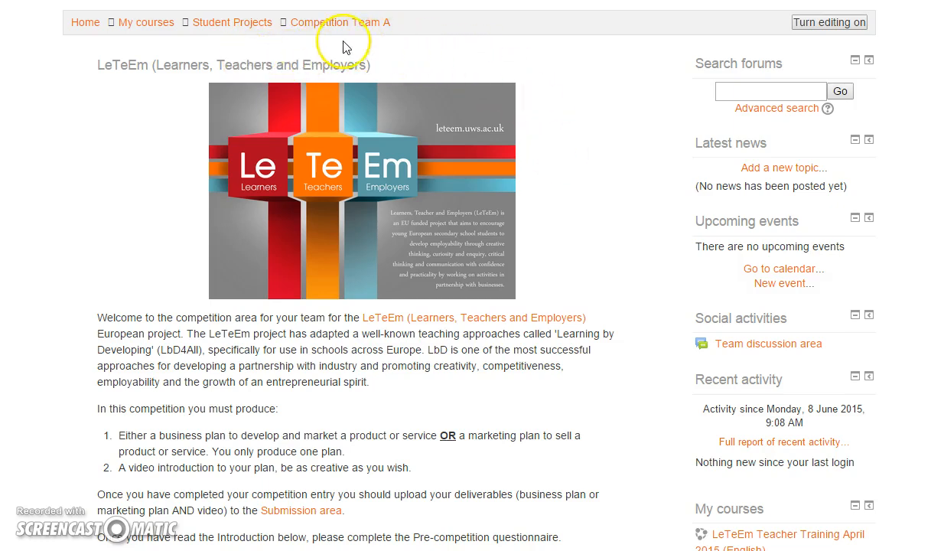
Open the Submission Area activity from the course page.
{"action": "scroll", "scroll_direction": "down", "scroll_amount": 3}
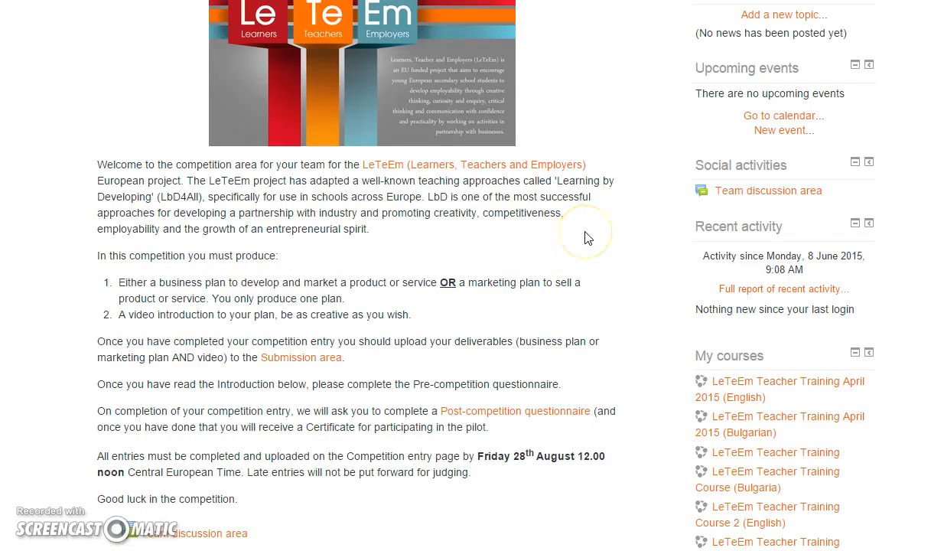
{"action": "scroll", "scroll_direction": "down", "scroll_amount": 3}
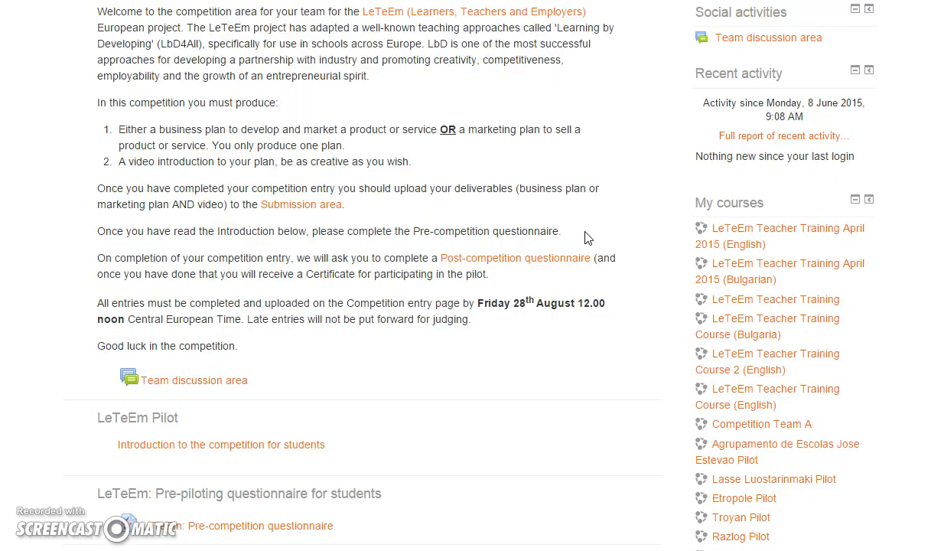
{"action": "scroll", "scroll_direction": "down", "scroll_amount": 3}
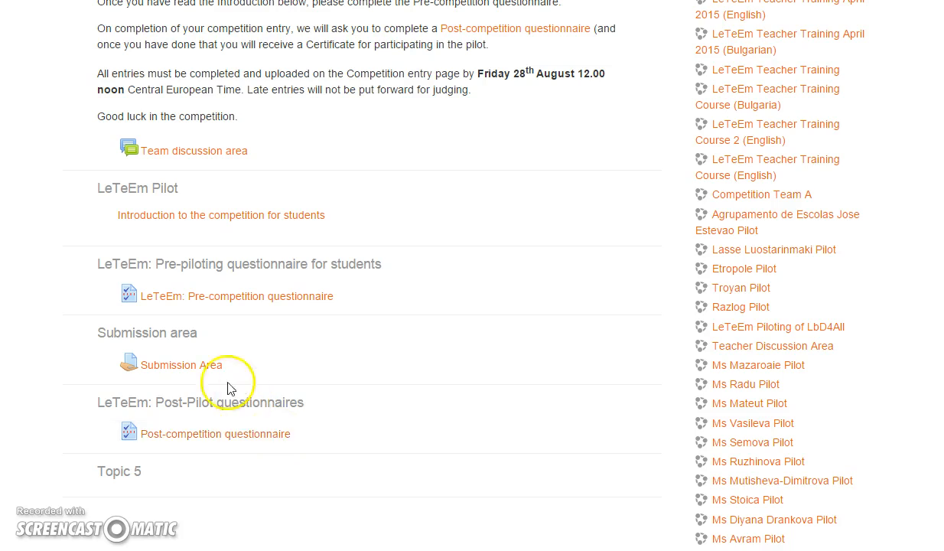
{"action": "mouse_move", "coordinate": [181, 364]}
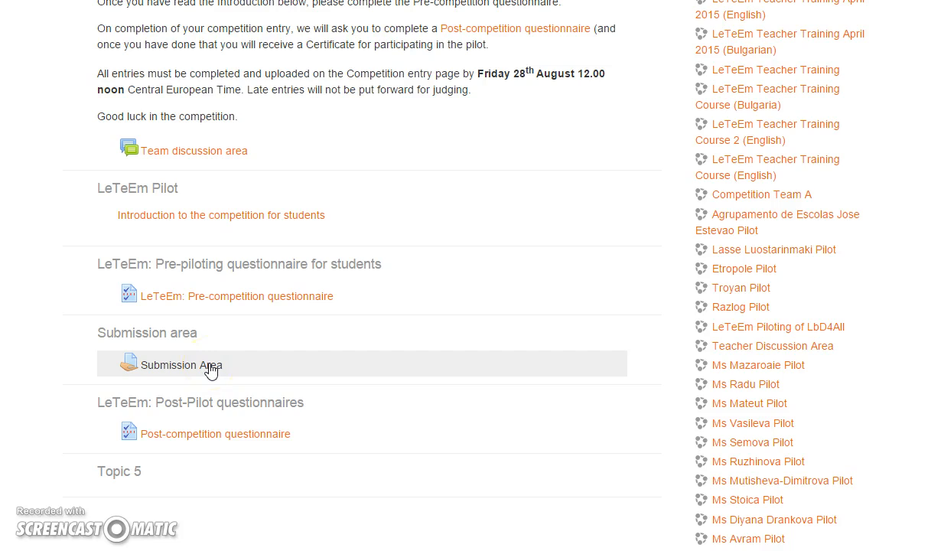
{"action": "left_click", "coordinate": [181, 364]}
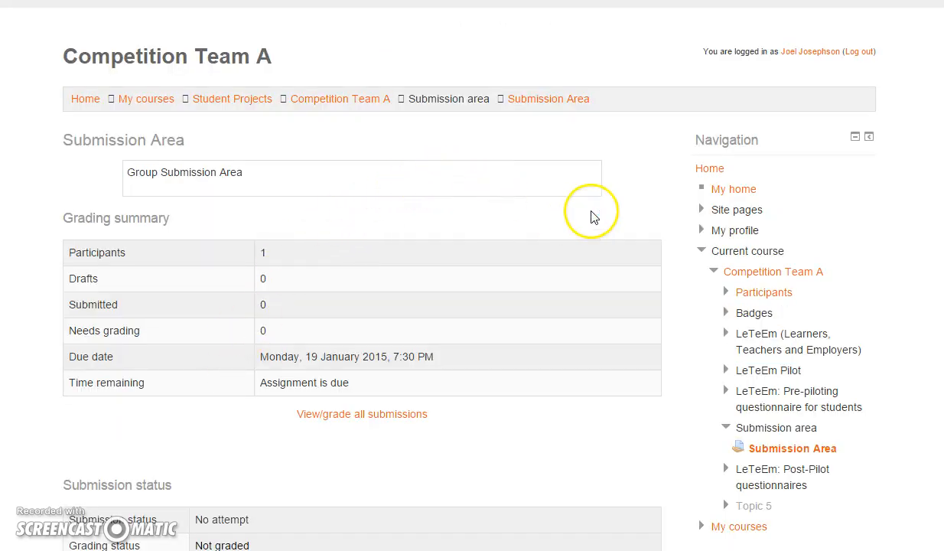
{"action": "scroll", "scroll_direction": "down", "scroll_amount": 3}
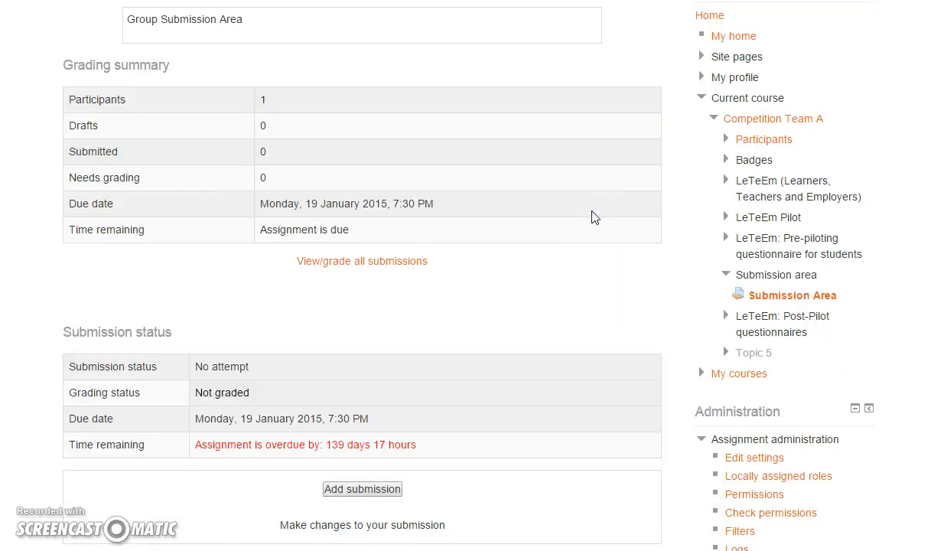
{"action": "scroll", "scroll_direction": "down", "scroll_amount": 3}
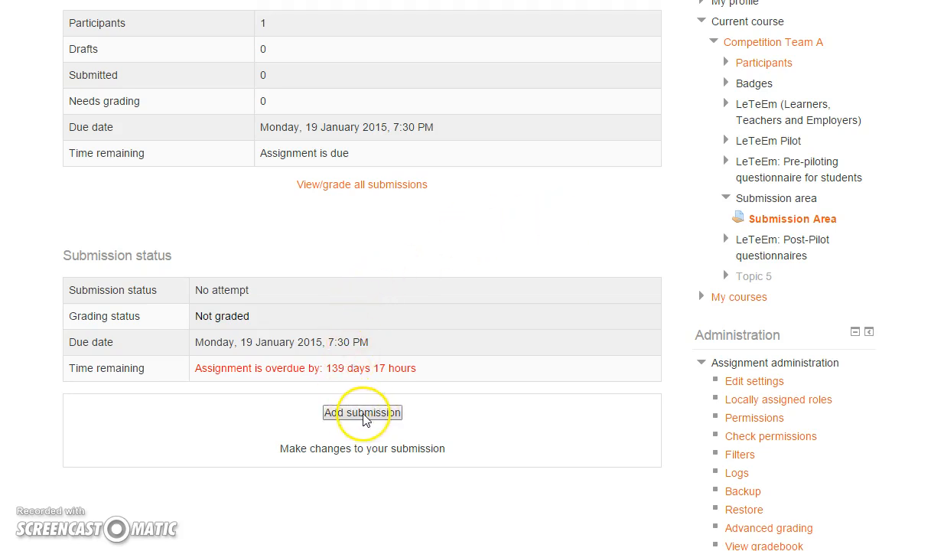
Start a new submission and begin the online text with 'Group na…'.
{"action": "left_click", "coordinate": [361, 413]}
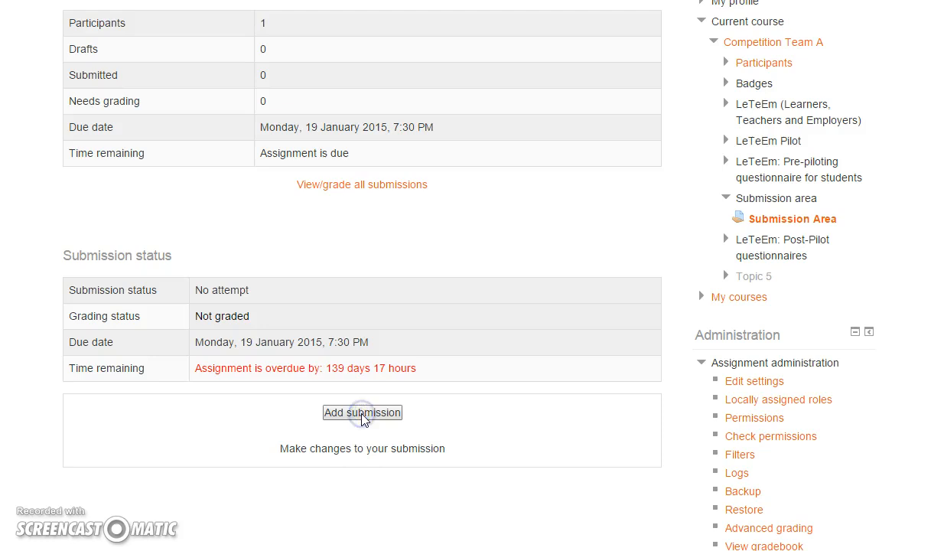
{"action": "left_click", "coordinate": [361, 413]}
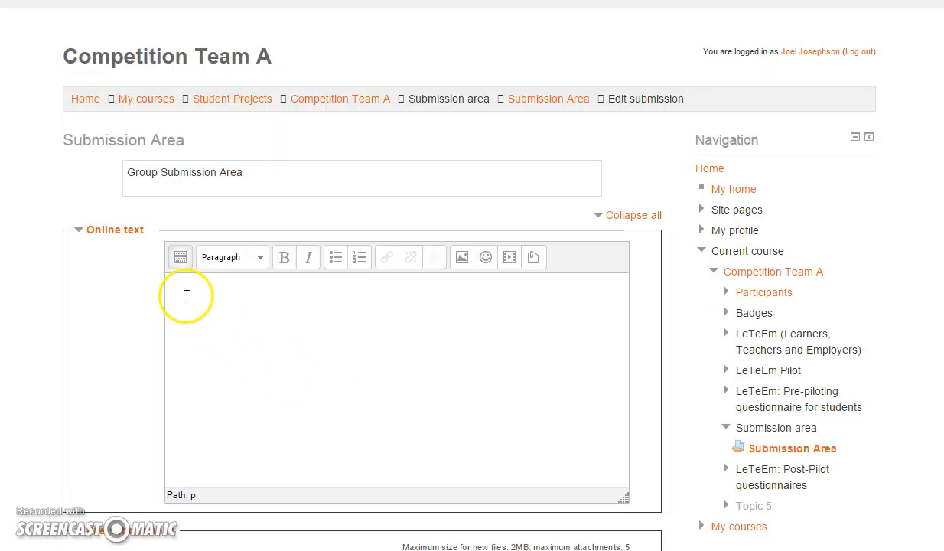
{"action": "scroll", "scroll_direction": "down", "scroll_amount": 3}
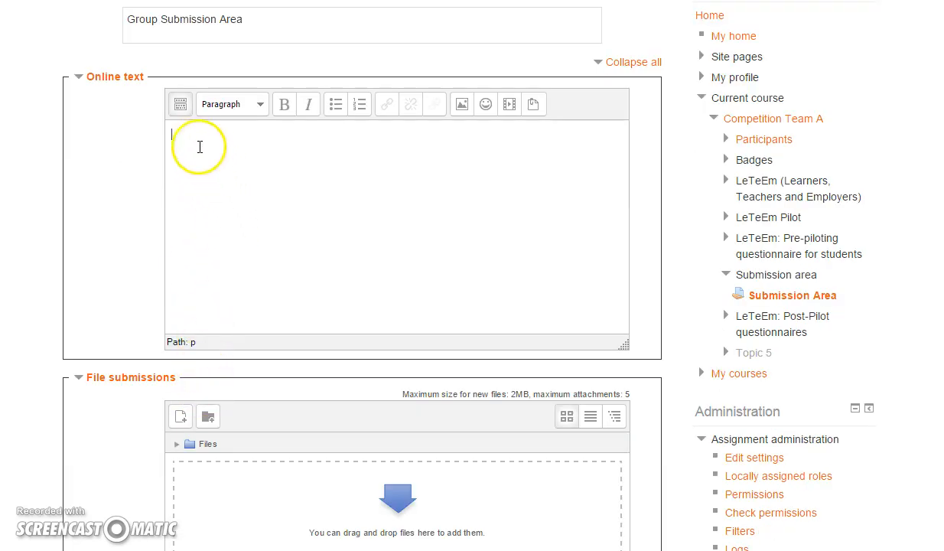
{"action": "type", "text": "G"}
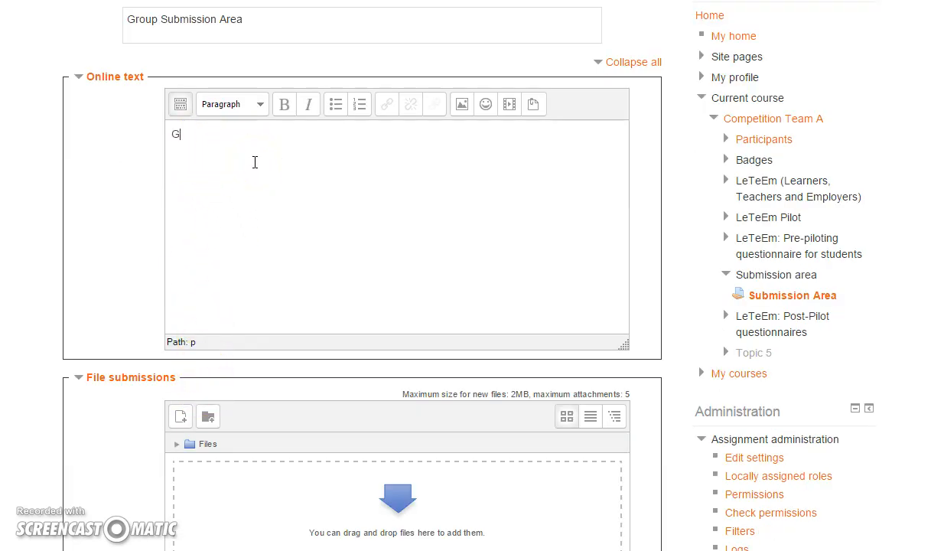
{"action": "type", "text": "roup na"}
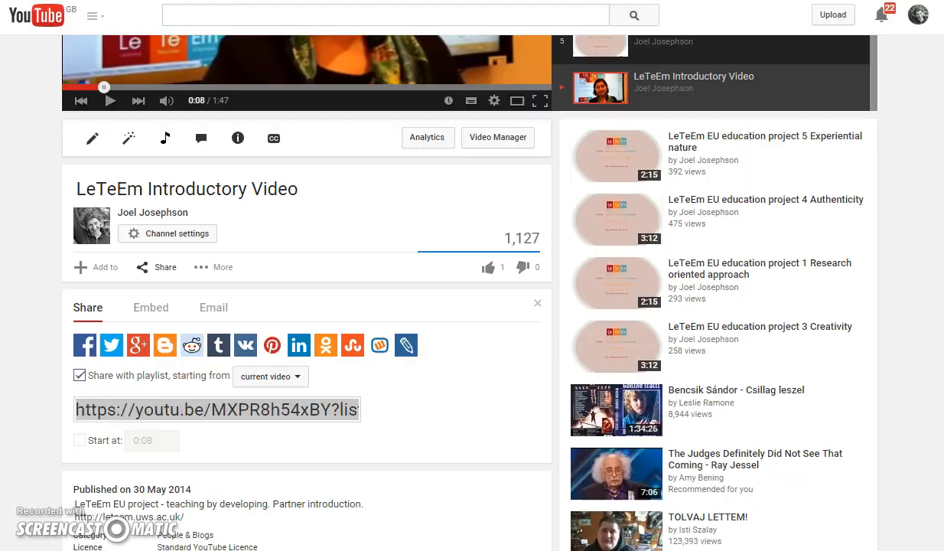
View the video's youtu.be share link and return to the Moodle submission text.
{"action": "left_click", "coordinate": [165, 266]}
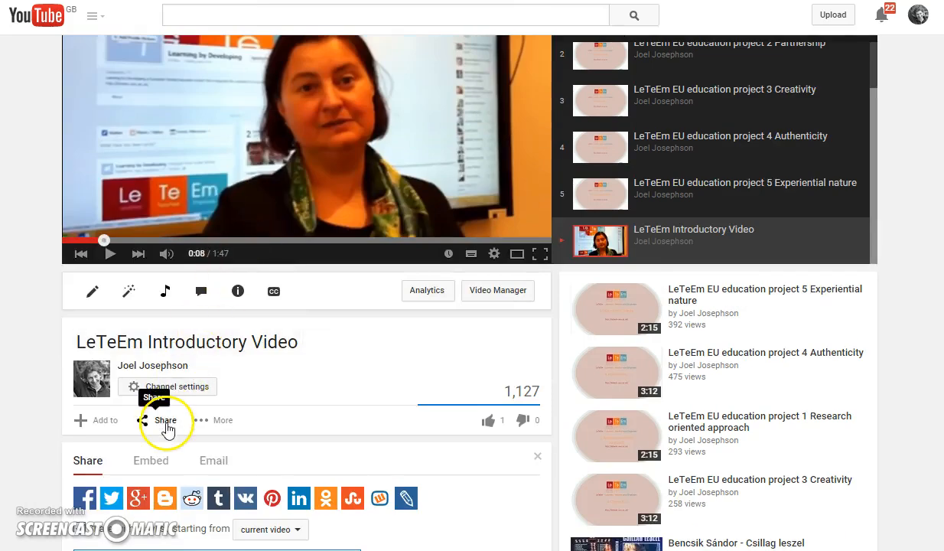
{"action": "scroll", "scroll_direction": "down", "scroll_amount": 3}
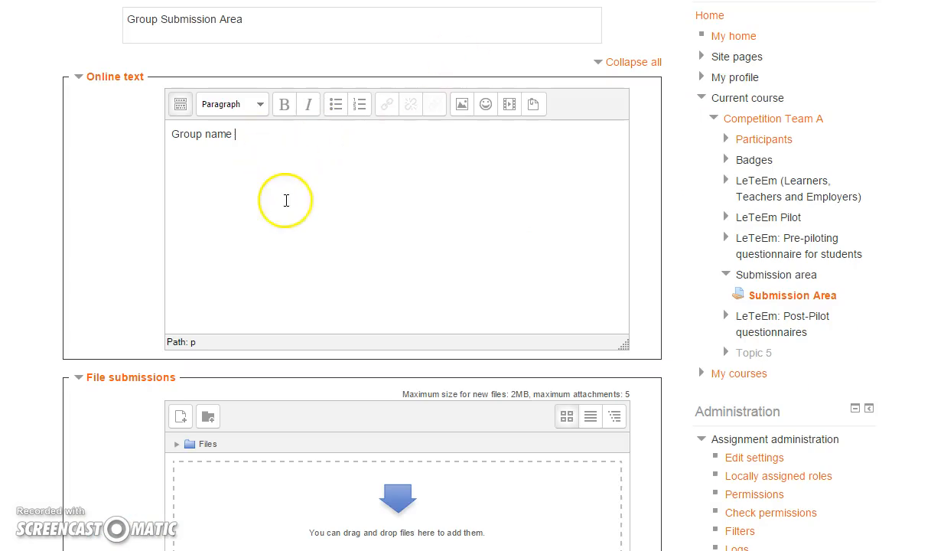
Open the File picker from the File submissions area.
{"action": "scroll", "scroll_direction": "down", "scroll_amount": 3}
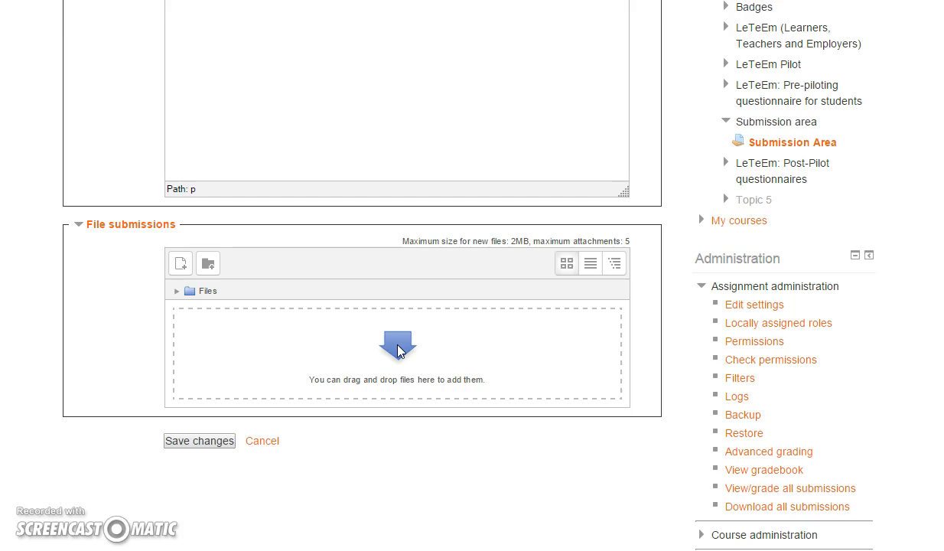
{"action": "left_click", "coordinate": [180, 263]}
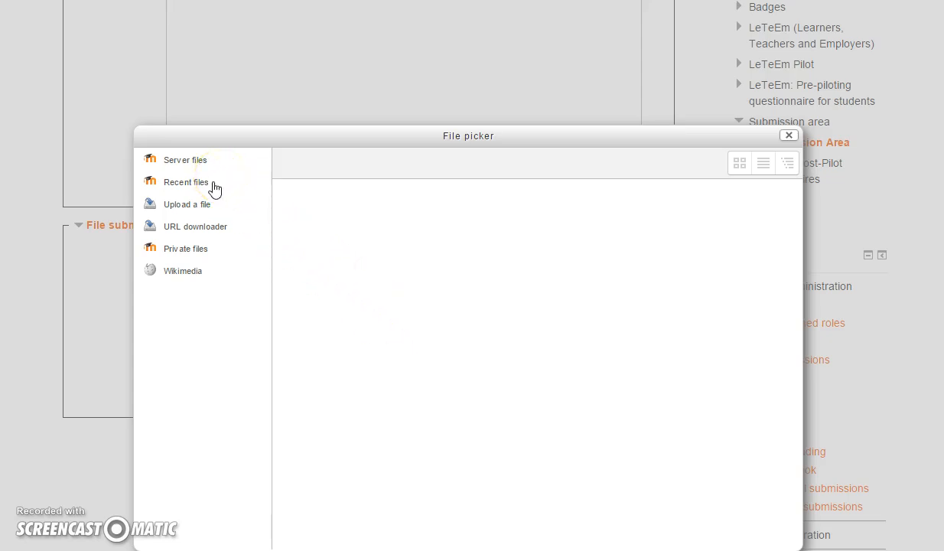
{"action": "mouse_move", "coordinate": [182, 208]}
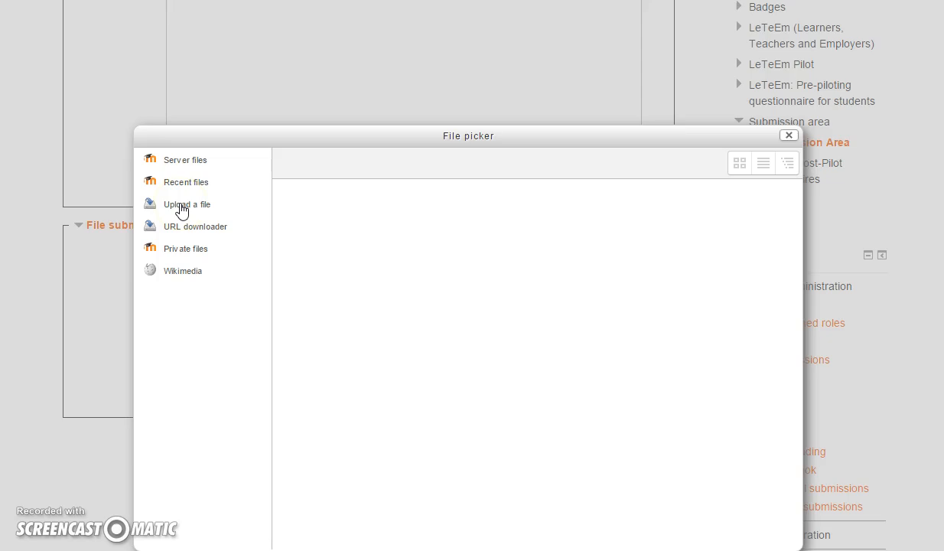
Choose the 'LeTeEm Competition guide and Rules' document from the computer for upload.
{"action": "left_click", "coordinate": [186, 205]}
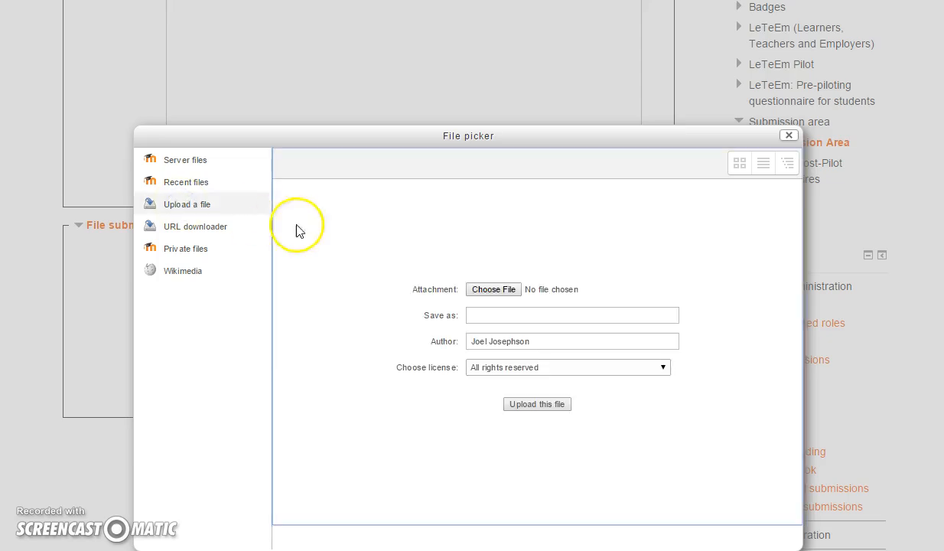
{"action": "left_click", "coordinate": [493, 289]}
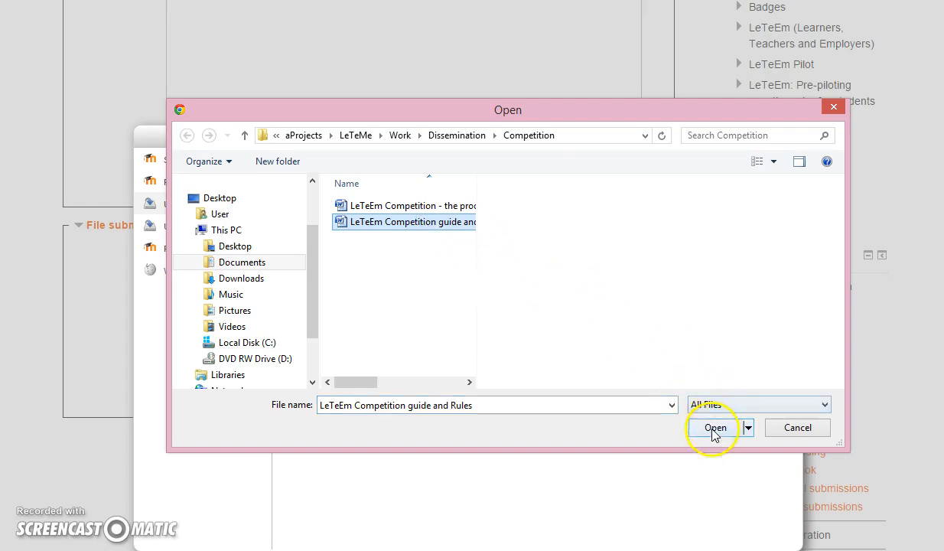
{"action": "left_click", "coordinate": [716, 427]}
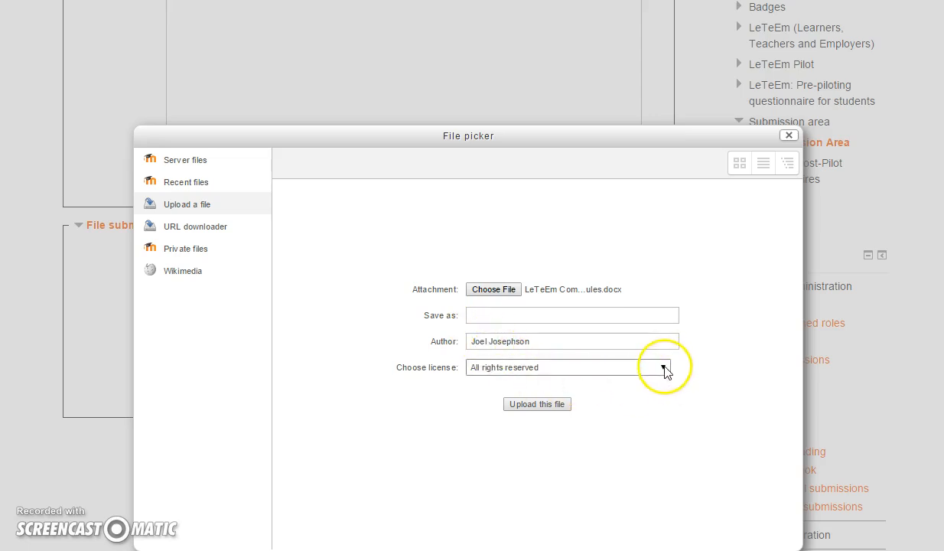
Set the file's licence to Creative Commons.
{"action": "left_click", "coordinate": [661, 367]}
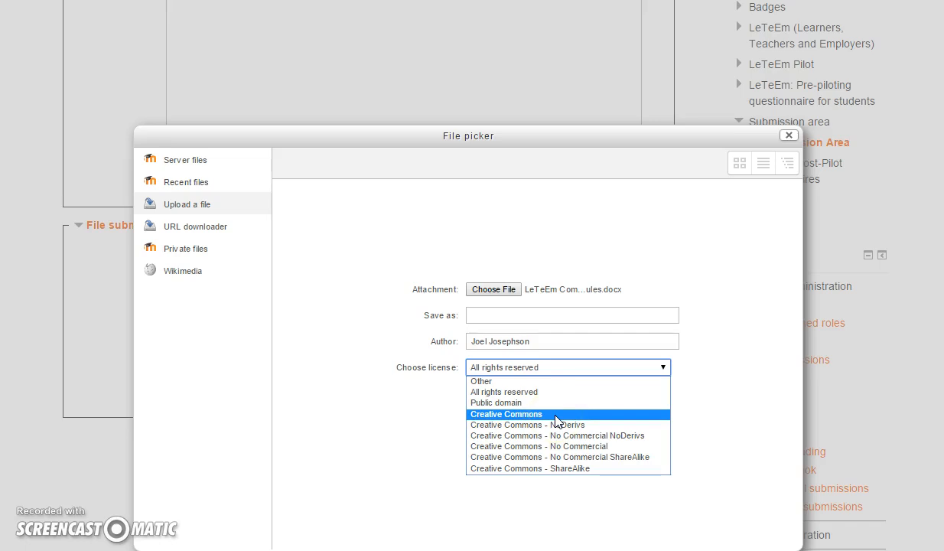
{"action": "left_click", "coordinate": [504, 413]}
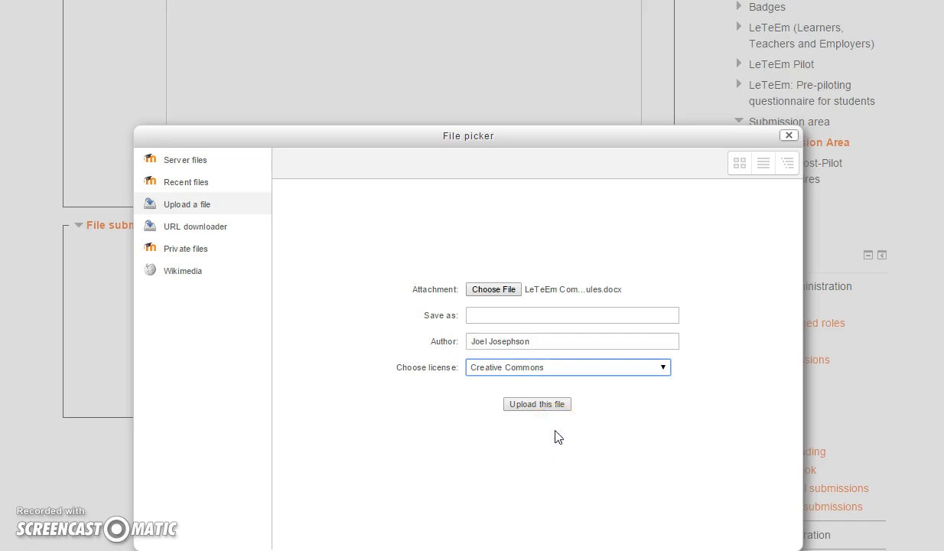
{"action": "left_click", "coordinate": [535, 404]}
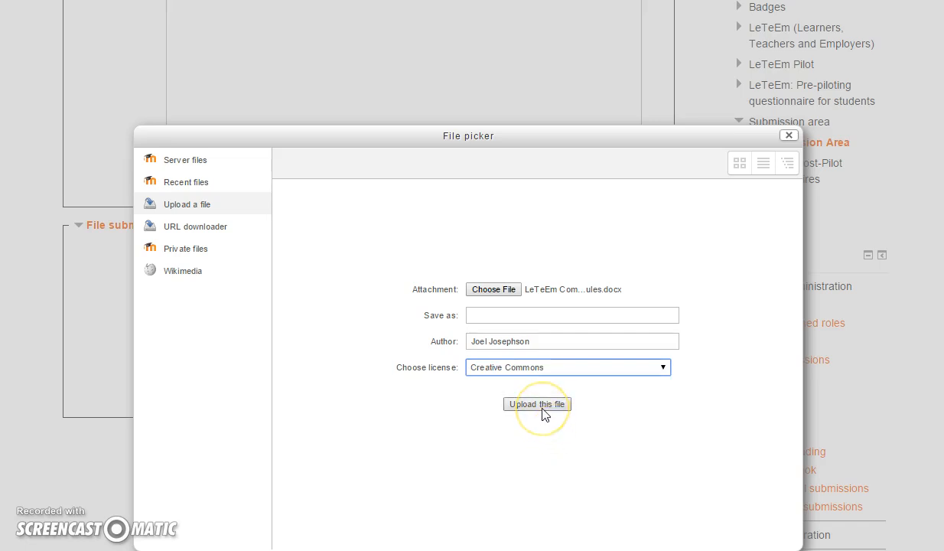
{"action": "mouse_move", "coordinate": [726, 190]}
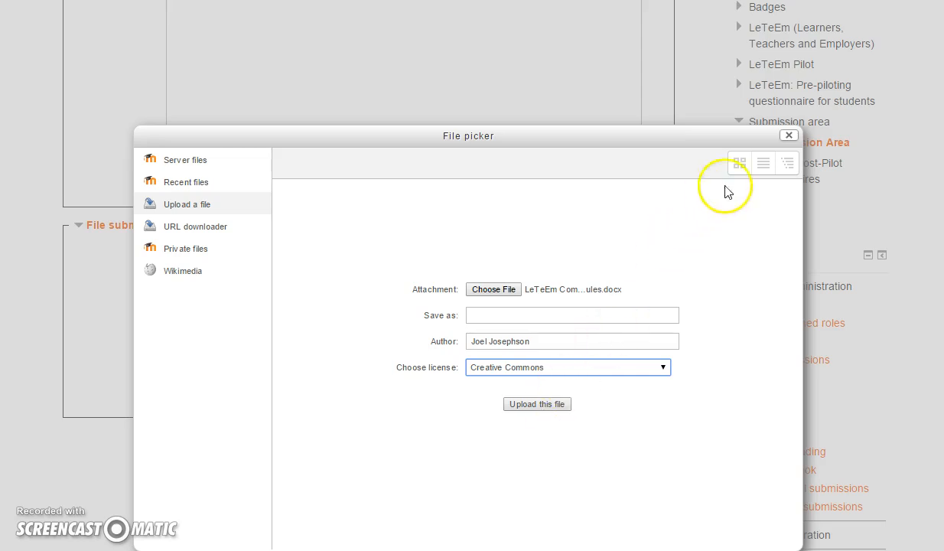